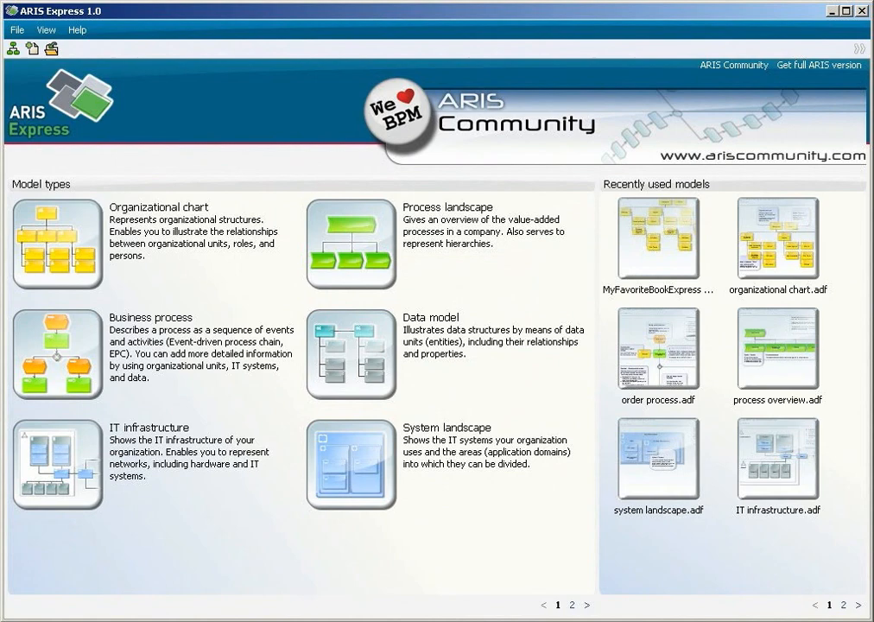
Step: Create a new Business process model from the ARIS Express start page
{"action": "left_click", "coordinate": [154, 354]}
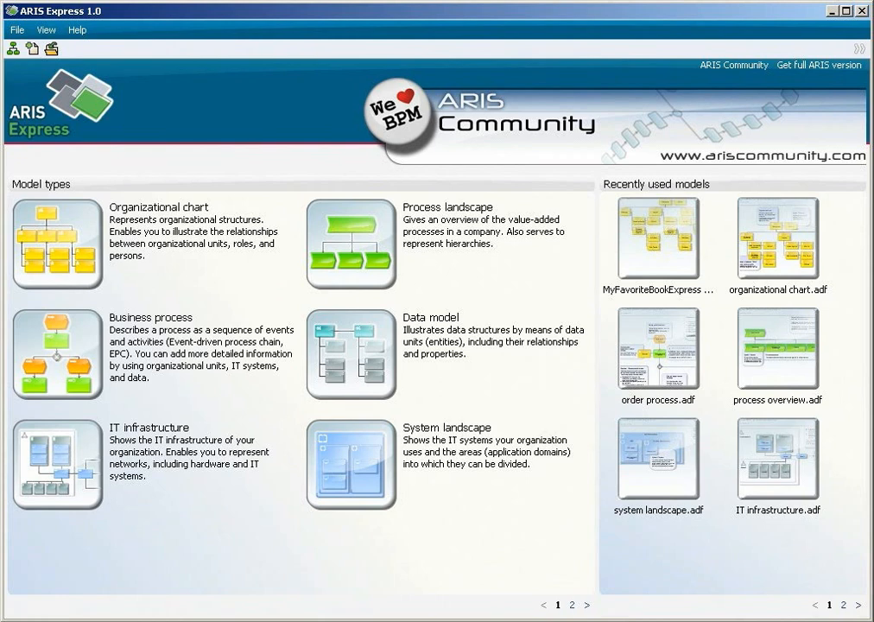
{"action": "mouse_move", "coordinate": [172, 168]}
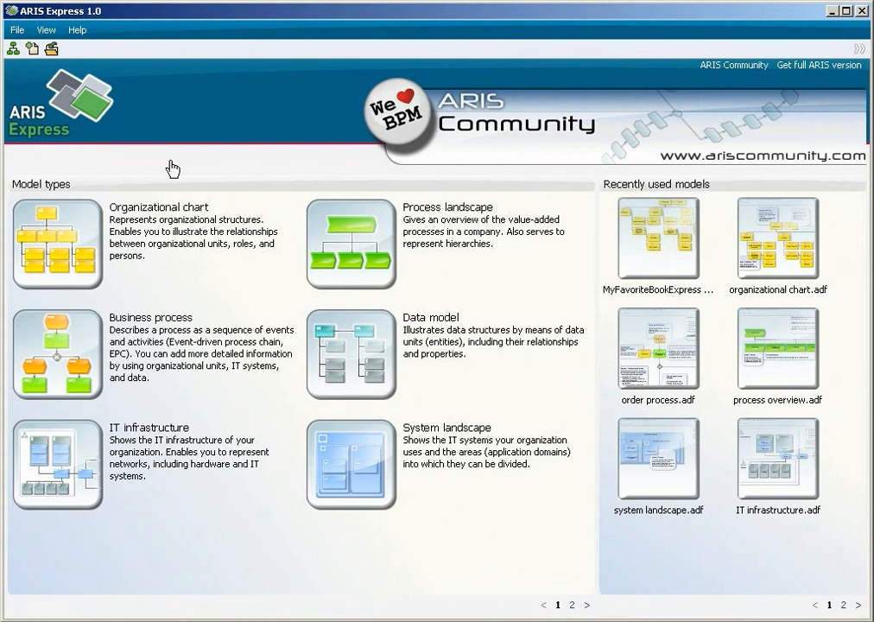
{"action": "mouse_move", "coordinate": [71, 263]}
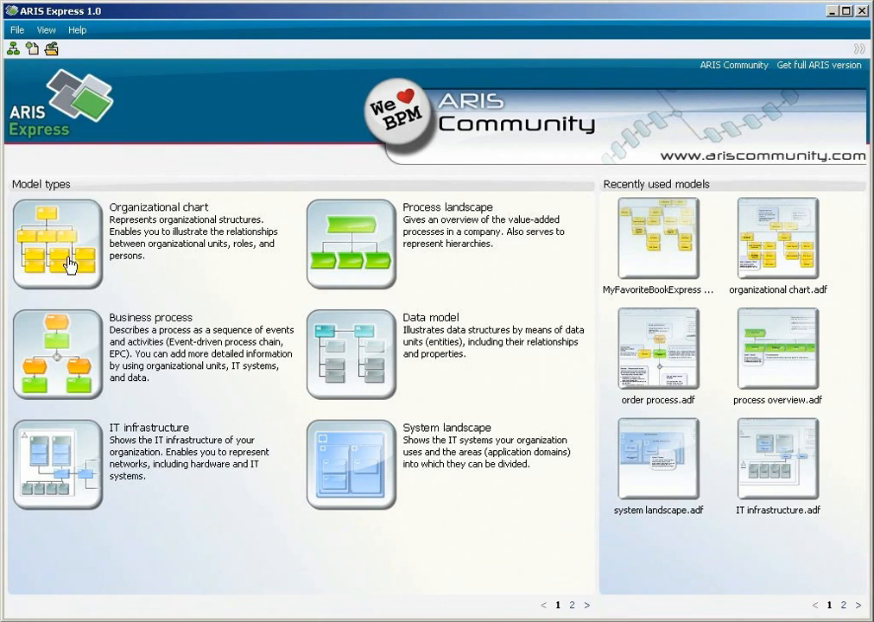
{"action": "mouse_move", "coordinate": [61, 348]}
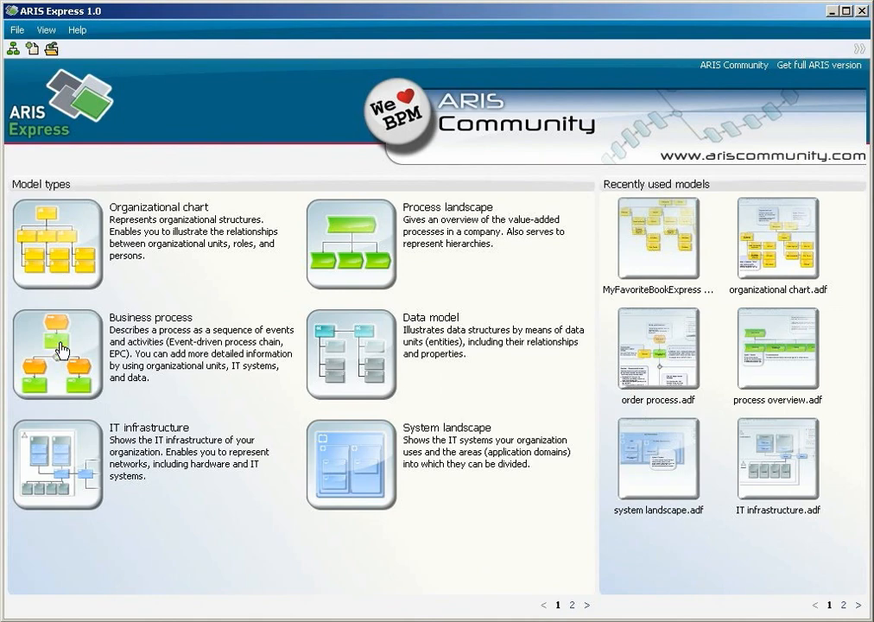
{"action": "left_click", "coordinate": [57, 355]}
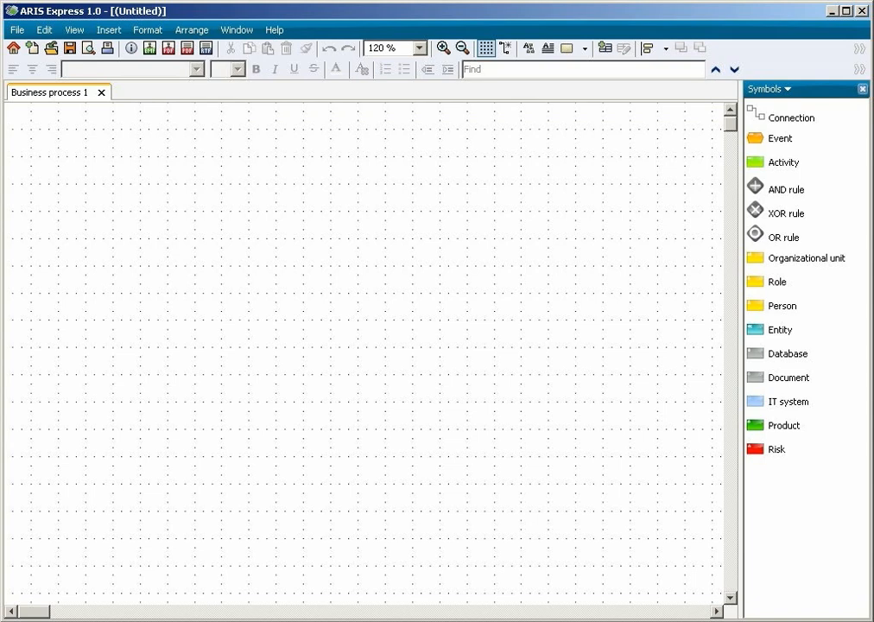
{"action": "mouse_move", "coordinate": [780, 138]}
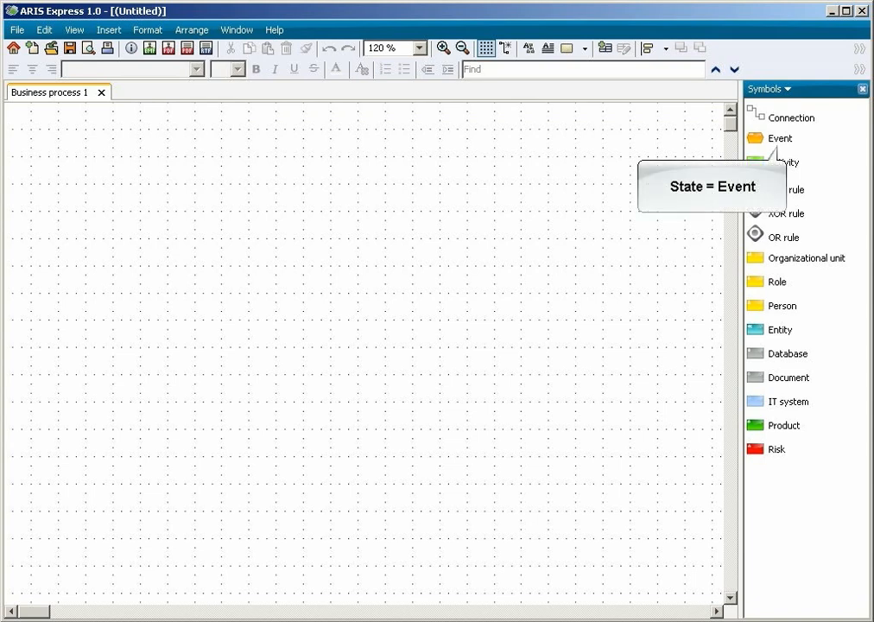
{"action": "mouse_move", "coordinate": [783, 162]}
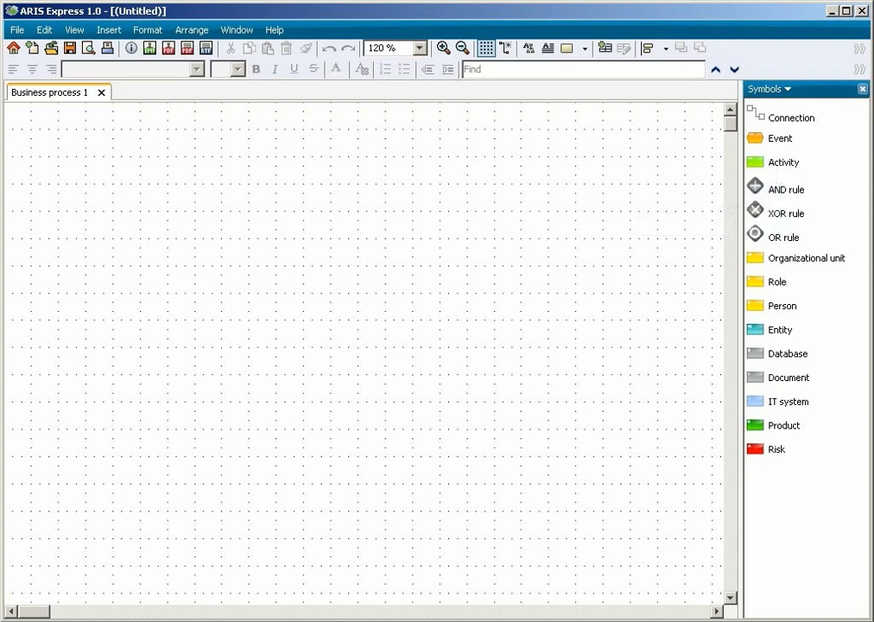
{"action": "mouse_move", "coordinate": [50, 93]}
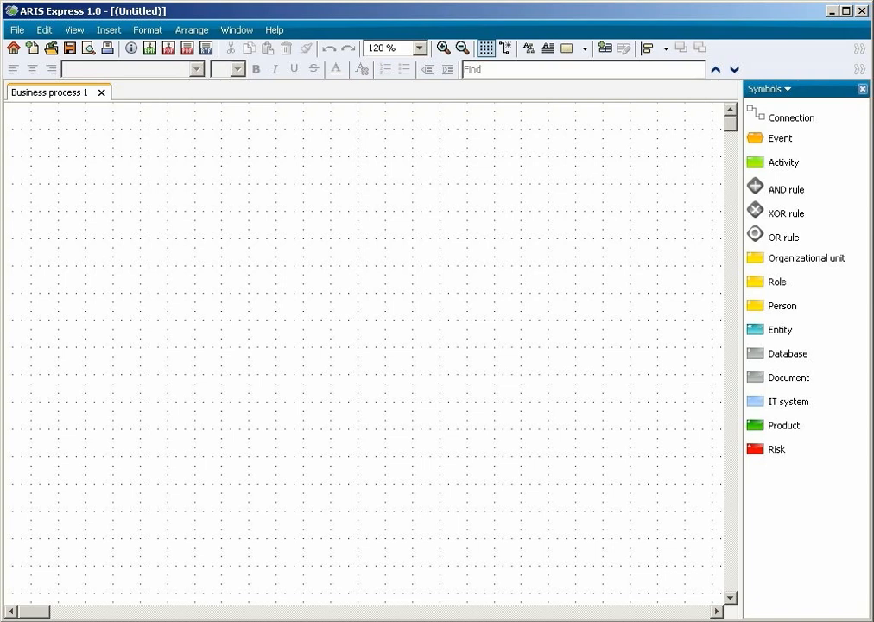
{"action": "mouse_move", "coordinate": [63, 350]}
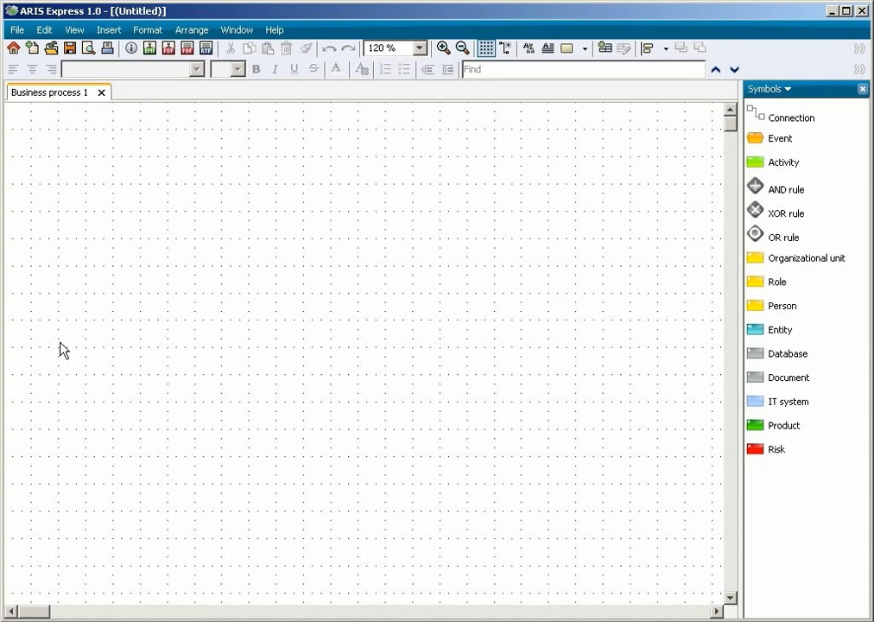
{"action": "mouse_move", "coordinate": [763, 142]}
{"action": "type", "text": "Customer wants to buy a new book"}
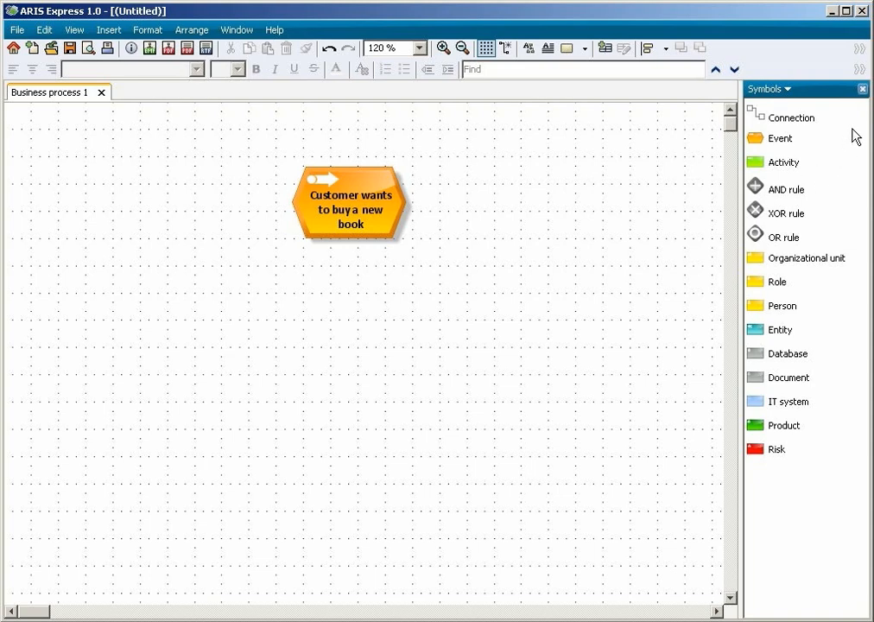
Step: Append an activity below the 'Customer wants to buy a new book' event
{"action": "left_click", "coordinate": [861, 88]}
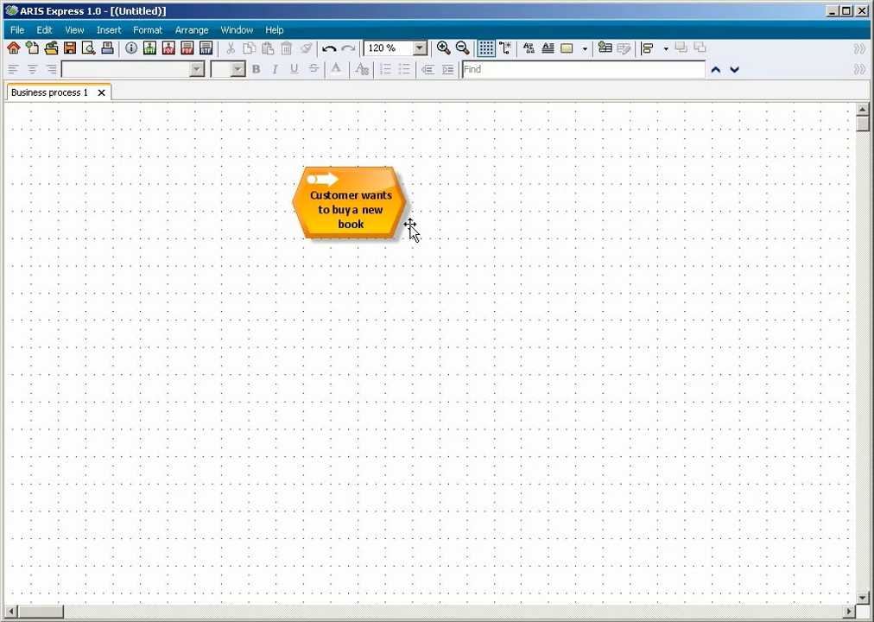
{"action": "mouse_move", "coordinate": [358, 179]}
{"action": "type", "text": "Find book t"}
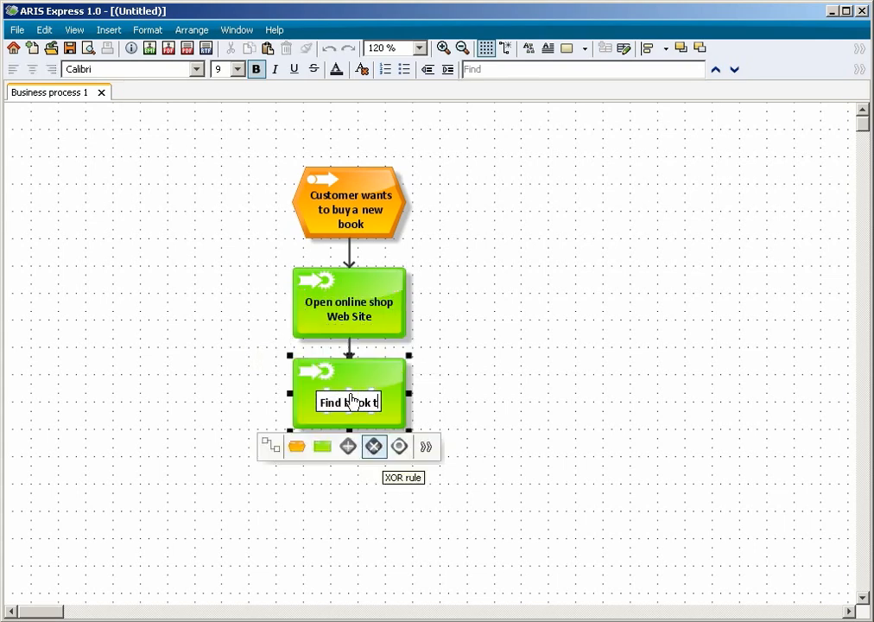
Step: Finish naming 'Find book title', add an XOR rule, and name the 'Book found' event
{"action": "type", "text": "itle"}
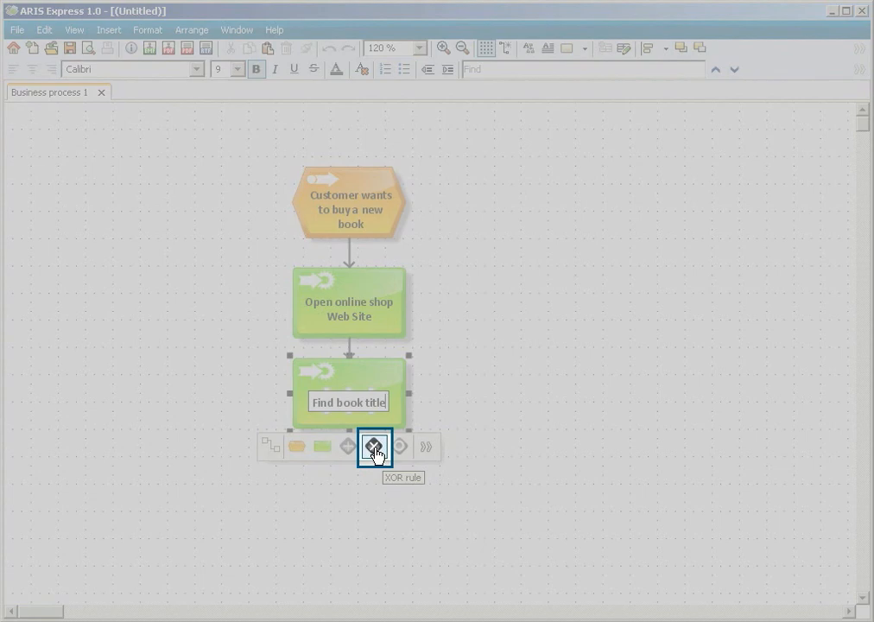
{"action": "left_click", "coordinate": [374, 447]}
{"action": "type", "text": "Book found"}
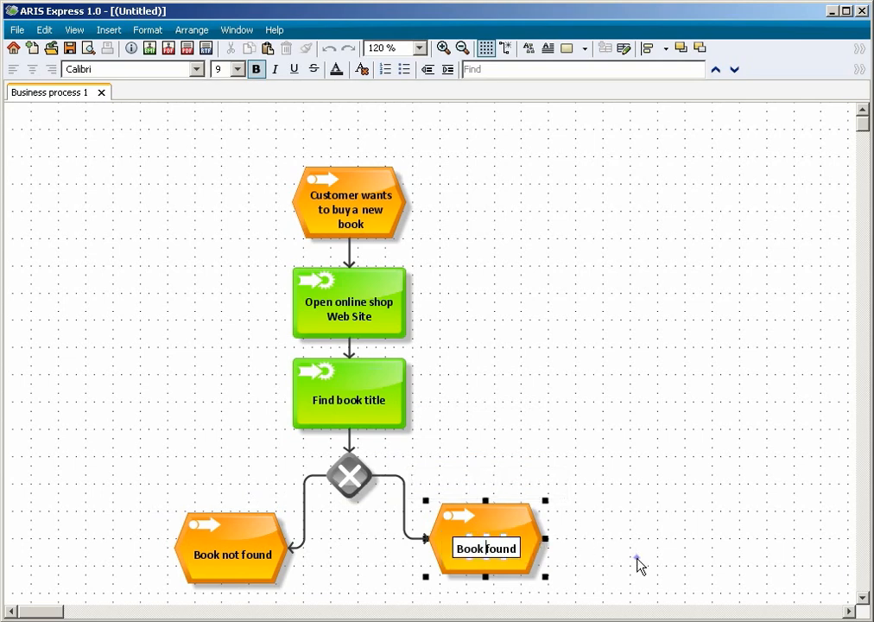
{"action": "left_click", "coordinate": [639, 565]}
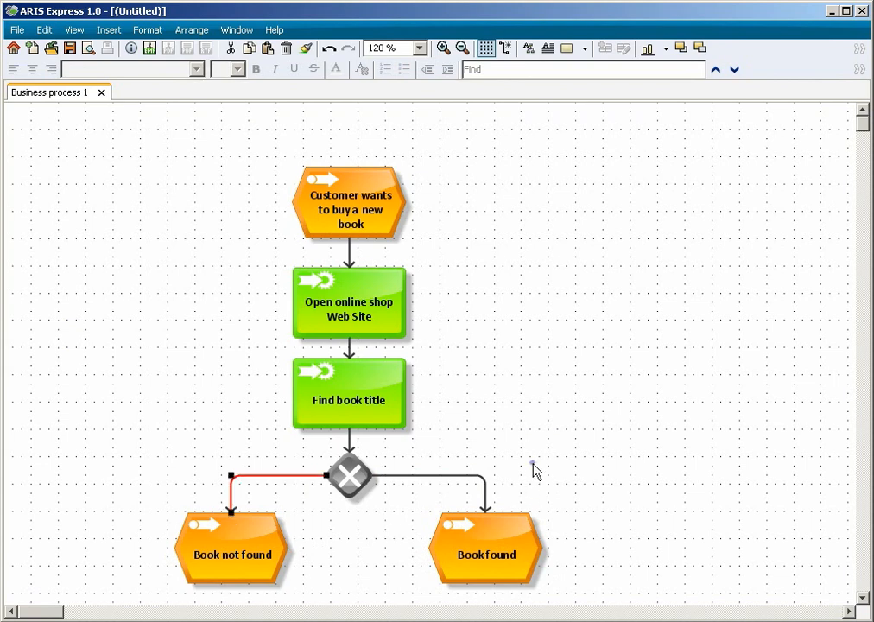
Step: Deselect the connection and add an activity after the 'Book found' event
{"action": "left_click", "coordinate": [534, 470]}
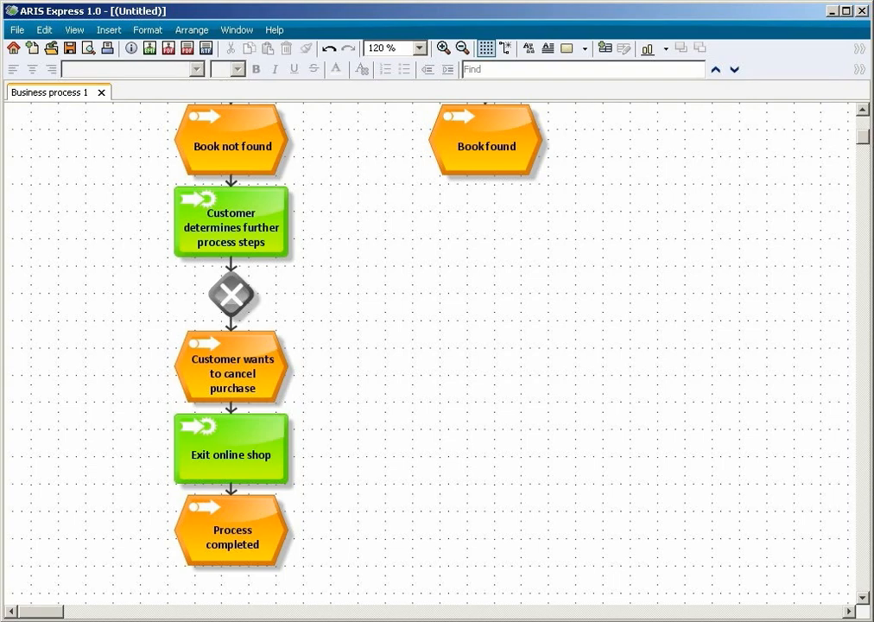
{"action": "left_click", "coordinate": [230, 227]}
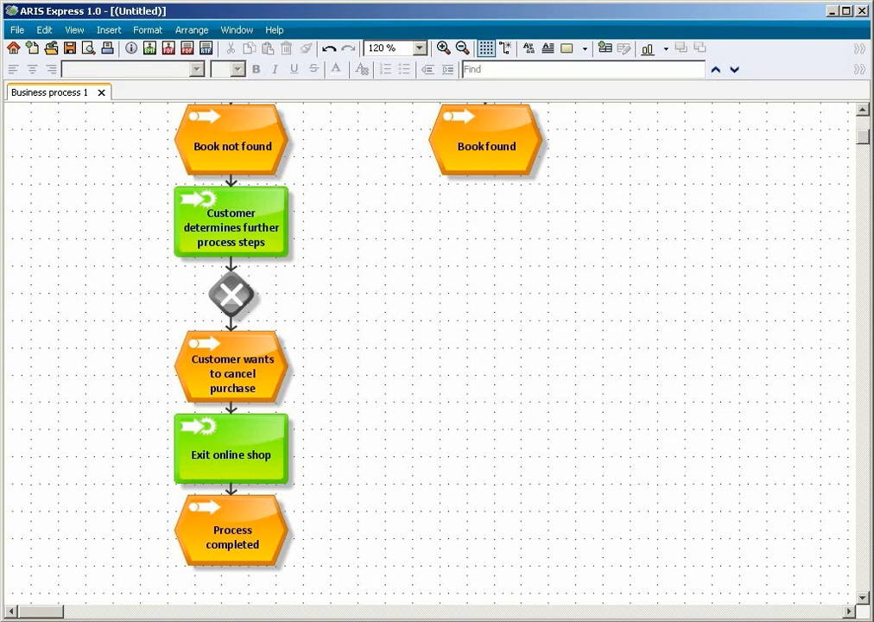
{"action": "mouse_move", "coordinate": [535, 470]}
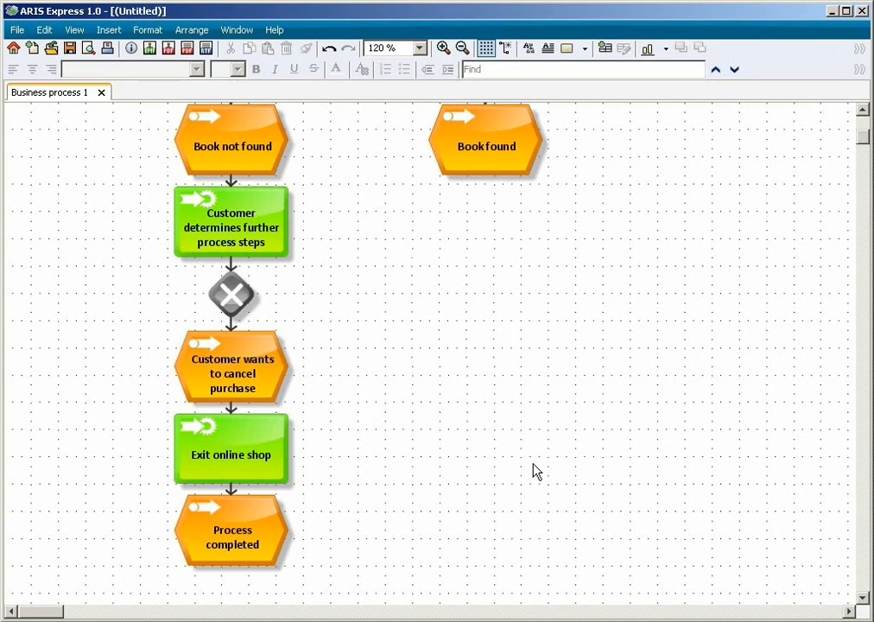
{"action": "mouse_move", "coordinate": [519, 196]}
{"action": "type", "text": "Add book to shopping cart"}
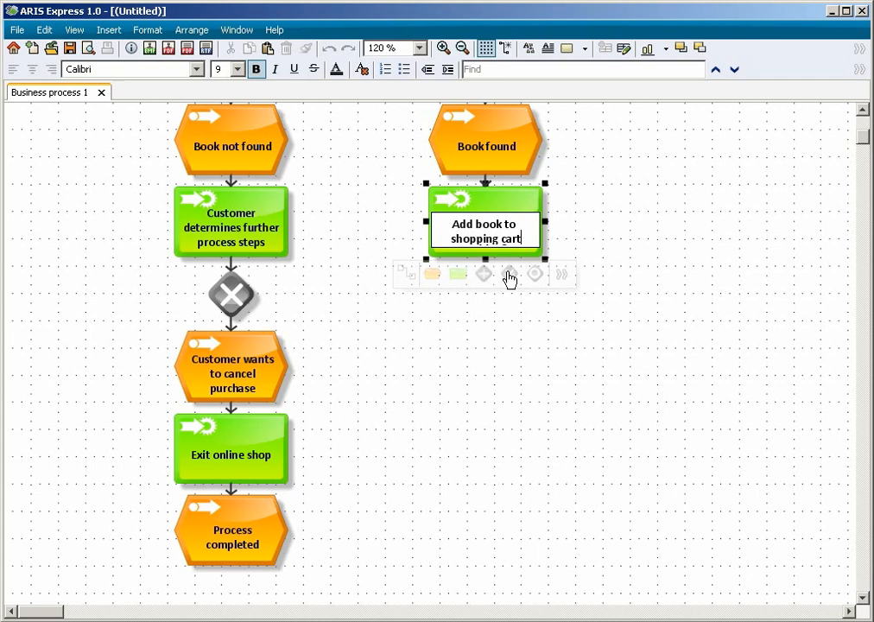
Step: Add an XOR decision after 'Add book to shopping cart' followed by another event
{"action": "left_click", "coordinate": [510, 274]}
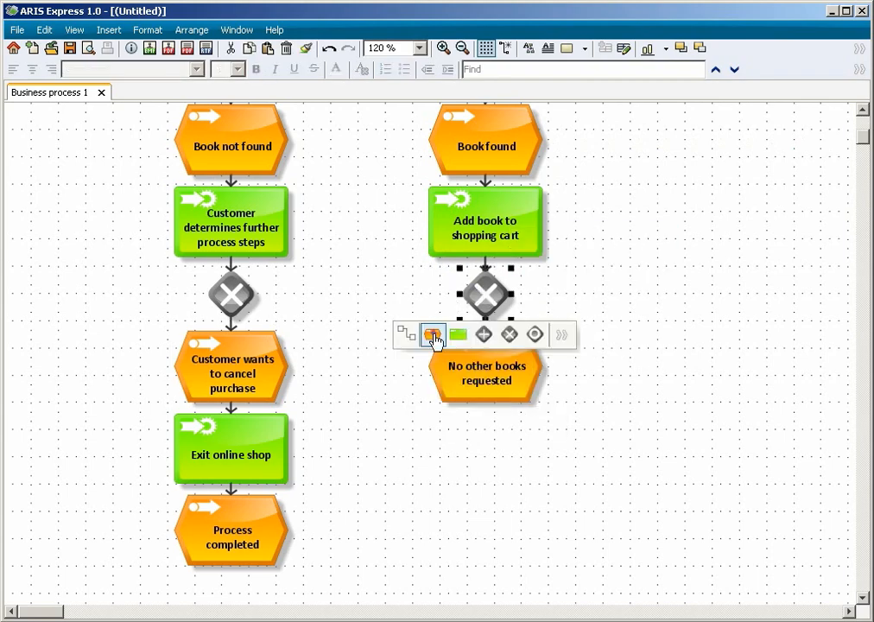
{"action": "left_click", "coordinate": [432, 335]}
{"action": "type", "text": "Other books requested"}
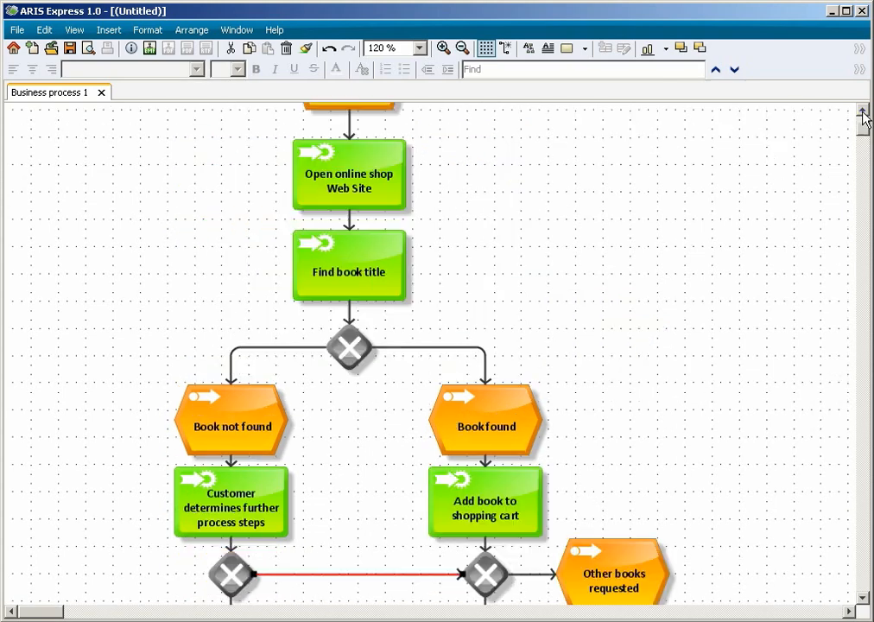
Step: Insert vertical space and select the link between the two upper activities for an XOR
{"action": "right_click", "coordinate": [490, 188]}
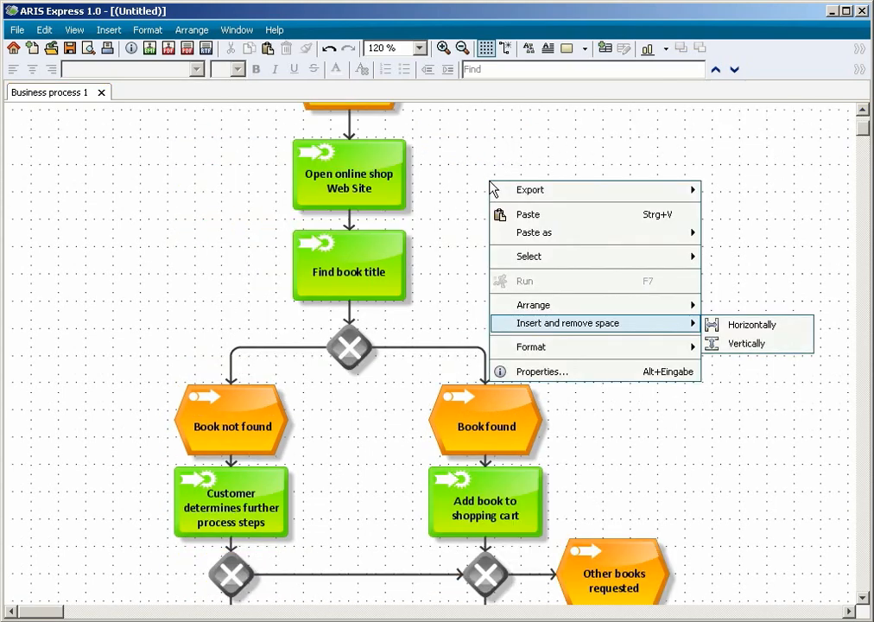
{"action": "mouse_move", "coordinate": [745, 344]}
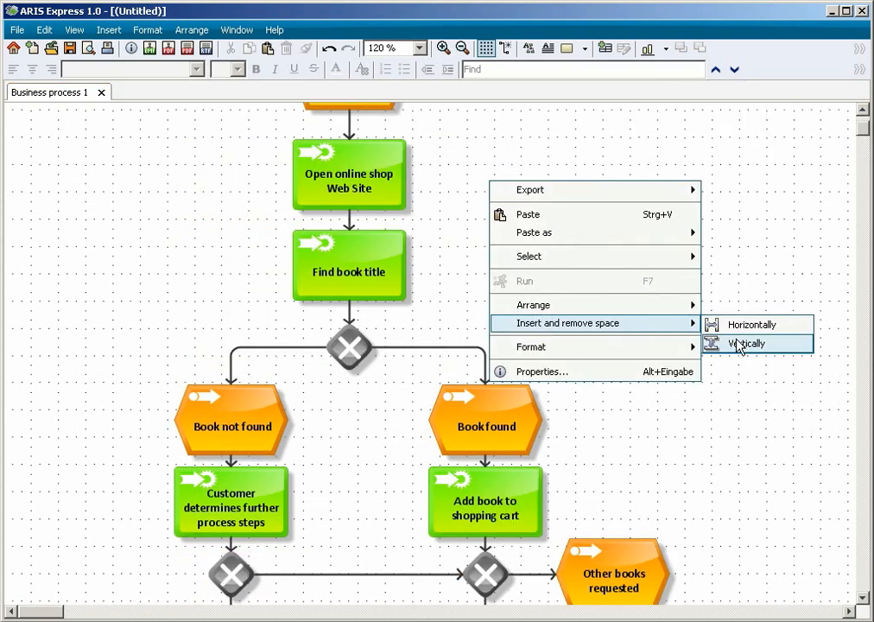
{"action": "left_click", "coordinate": [747, 342]}
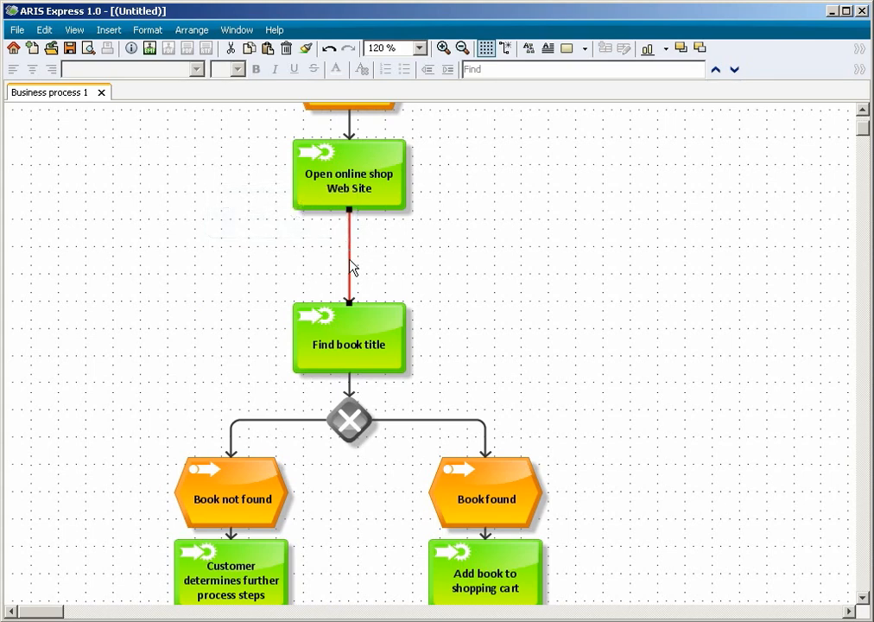
{"action": "left_click", "coordinate": [349, 172]}
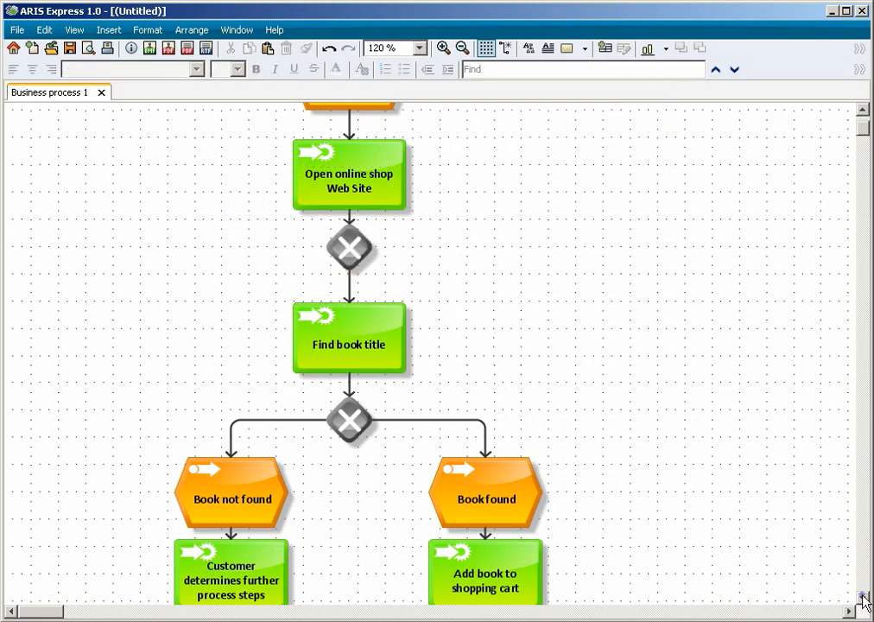
Step: Scroll down past the 'Other books requested' loop to the Checkout branch
{"action": "scroll", "scroll_direction": "down", "scroll_amount": 3}
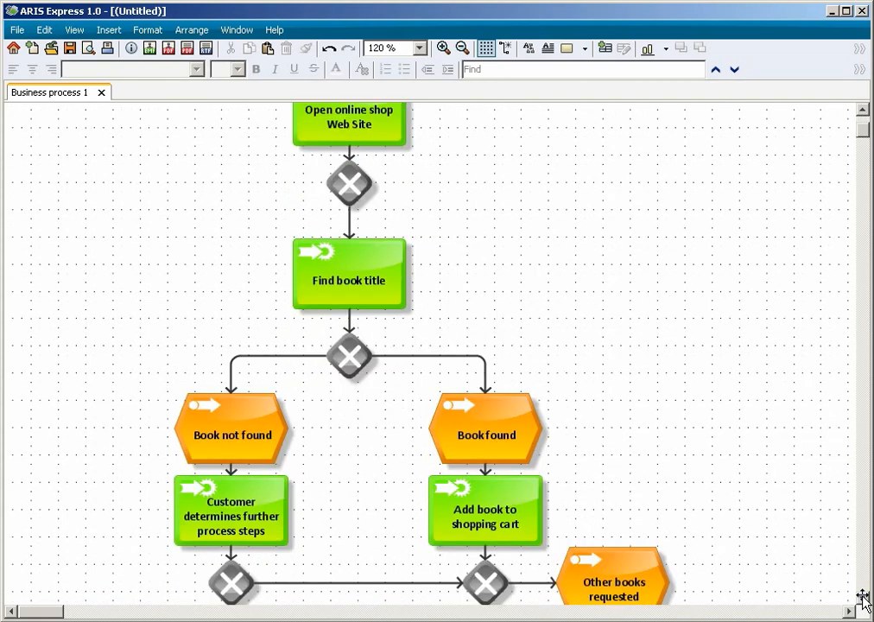
{"action": "mouse_move", "coordinate": [634, 578]}
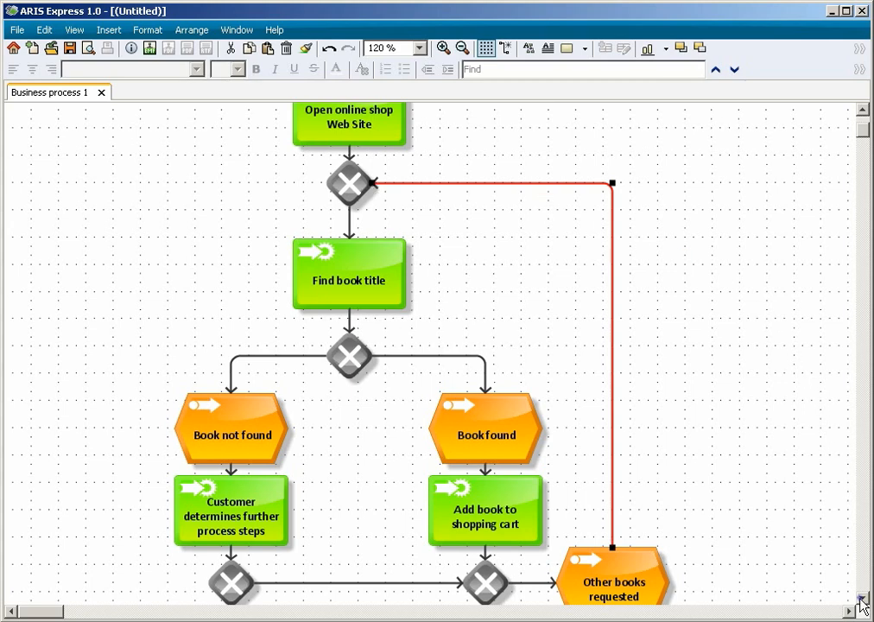
{"action": "scroll", "scroll_direction": "down", "scroll_amount": 3}
{"action": "type", "text": "Select payment method"}
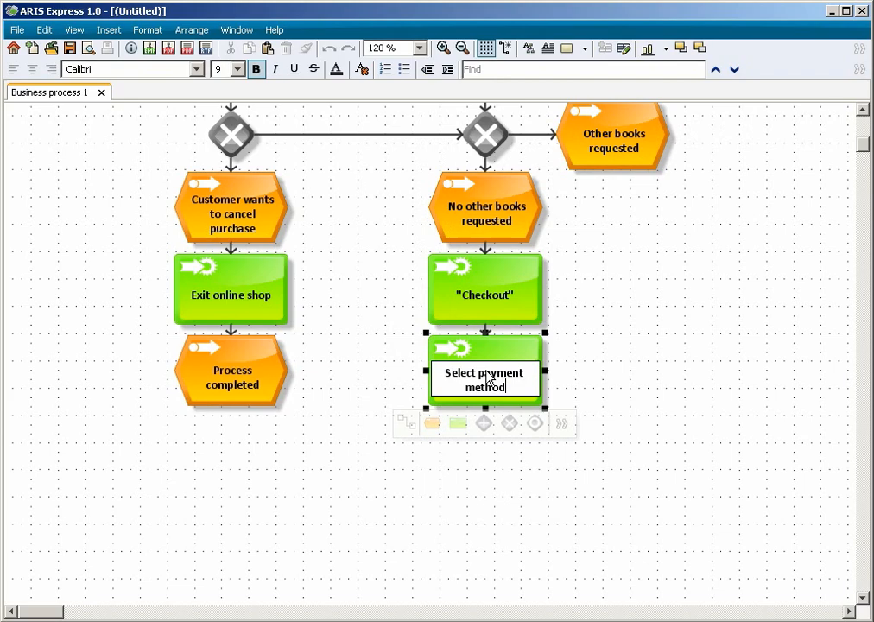
Step: Finish naming the 'Select payment method' function under Checkout
{"action": "left_click", "coordinate": [484, 289]}
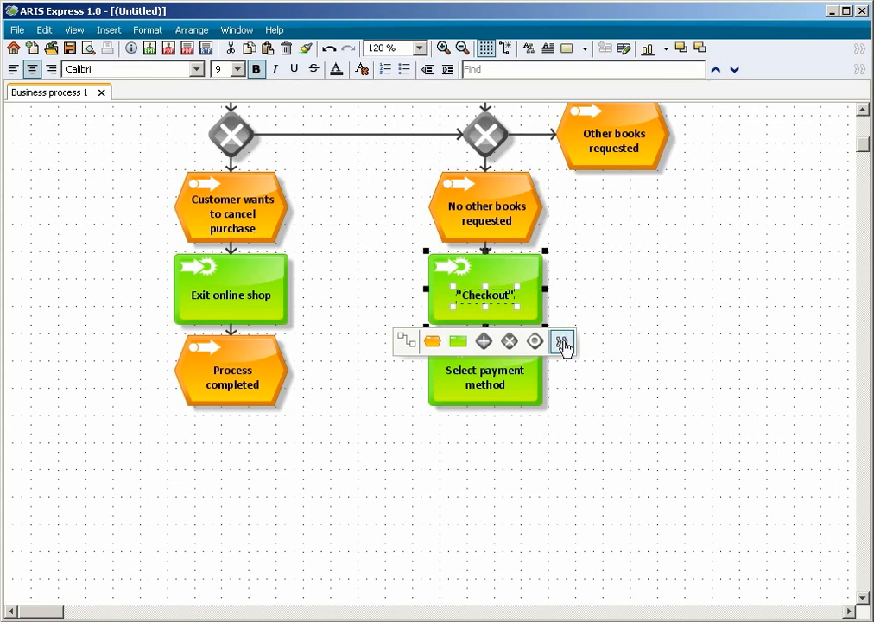
Step: Attach a 'Reorder system' IT system to Checkout and confirm its connection type
{"action": "left_click", "coordinate": [562, 341]}
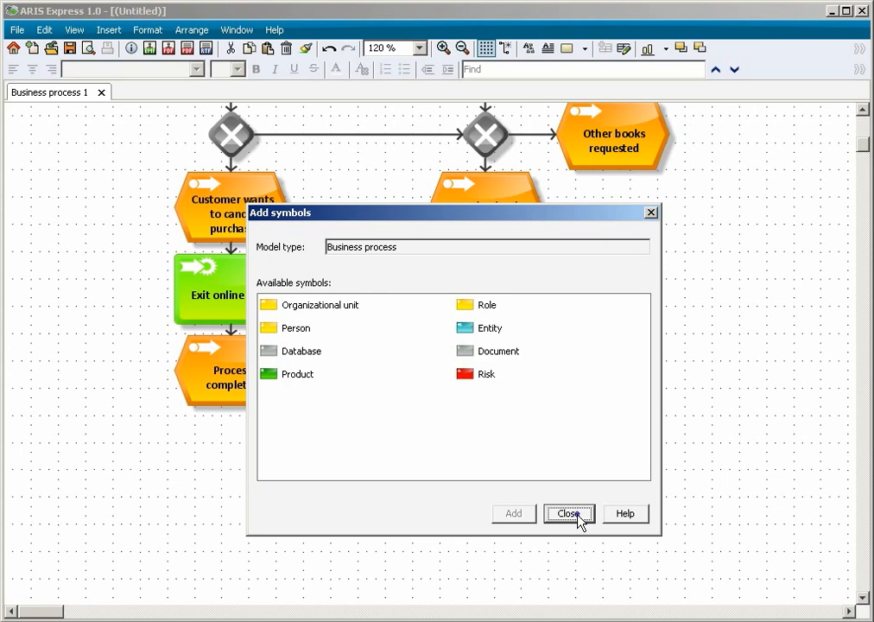
{"action": "left_click", "coordinate": [568, 513]}
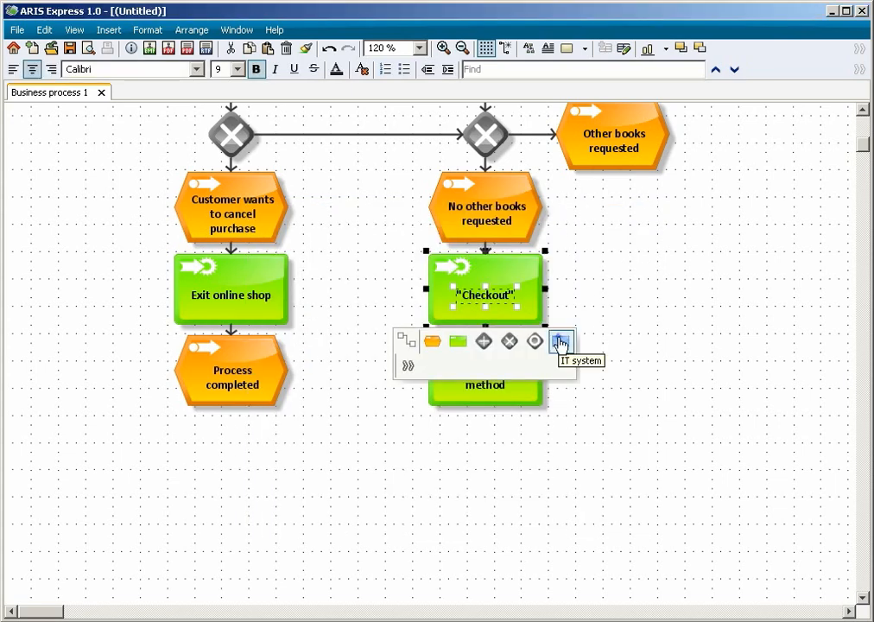
{"action": "left_click", "coordinate": [561, 341]}
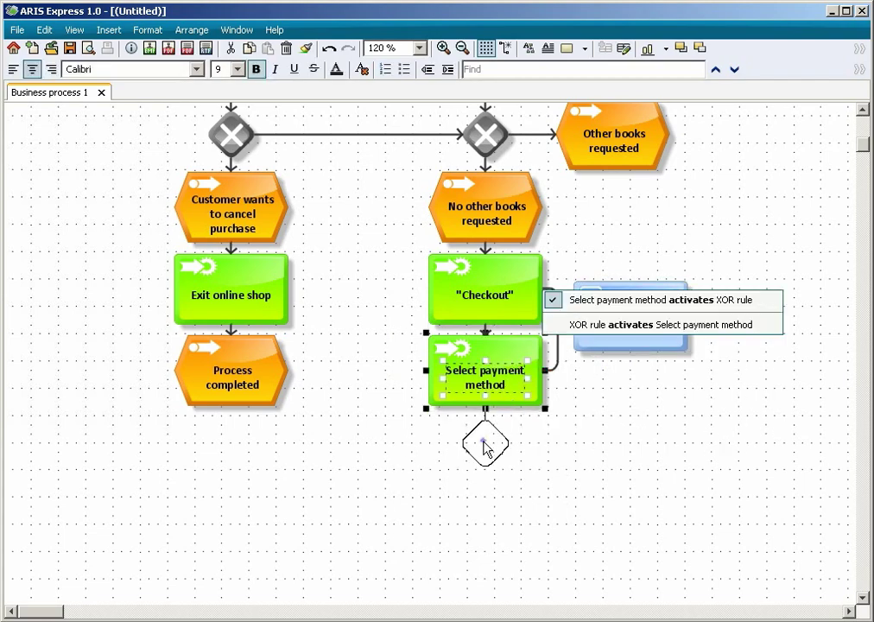
{"action": "left_click", "coordinate": [484, 443]}
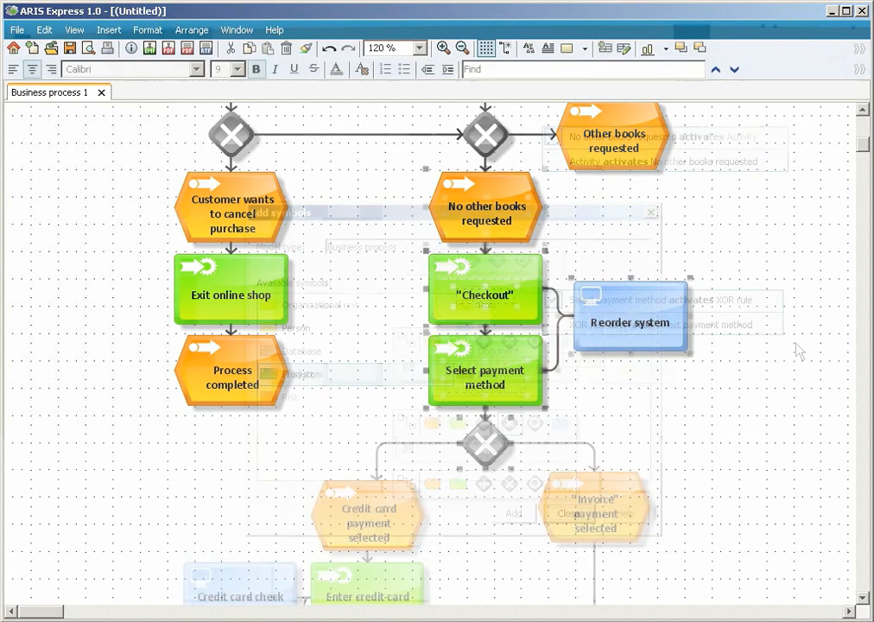
Step: Model the remaining payment, shipping and delivery symbols further down the diagram
{"action": "scroll", "scroll_direction": "down", "scroll_amount": 3}
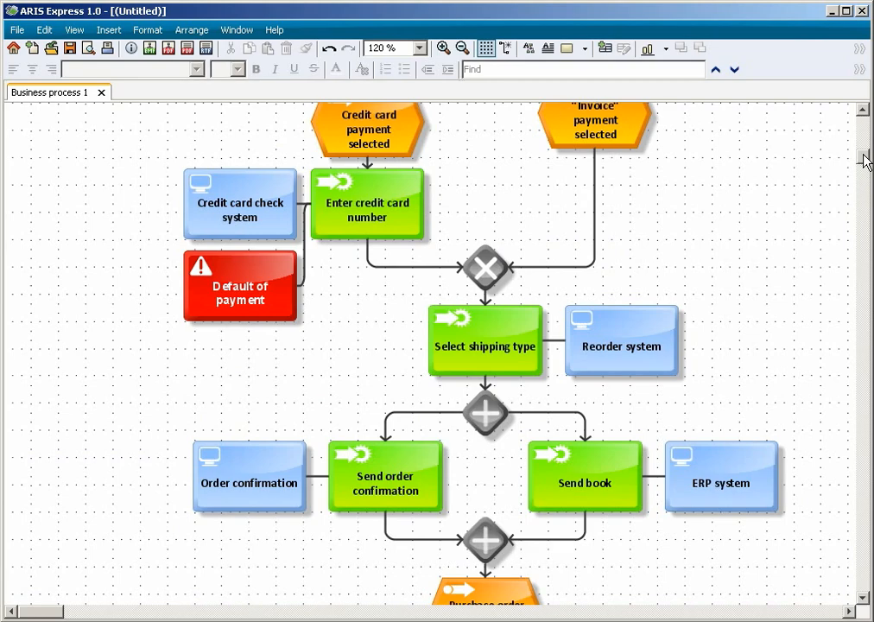
{"action": "scroll", "scroll_direction": "down", "scroll_amount": 3}
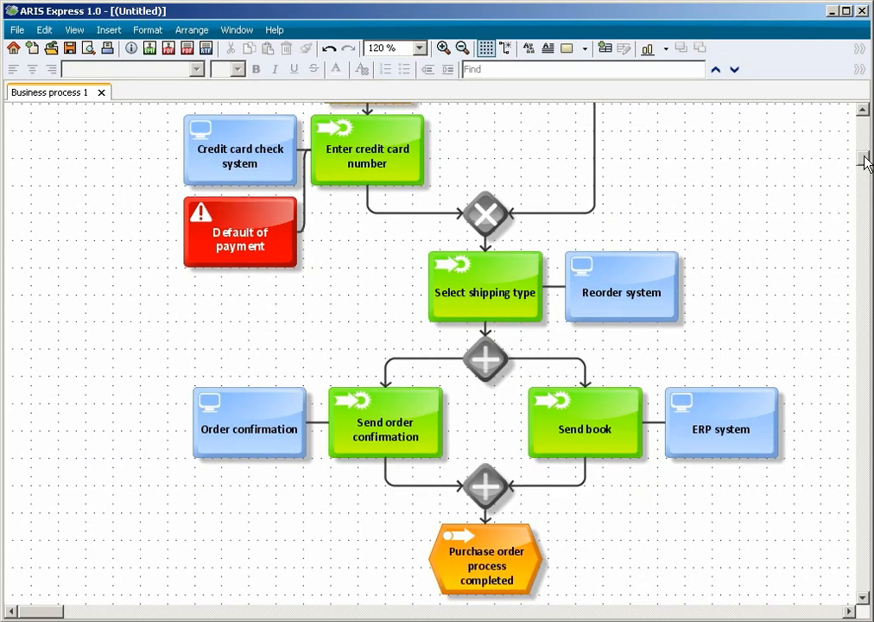
{"action": "left_click", "coordinate": [240, 232]}
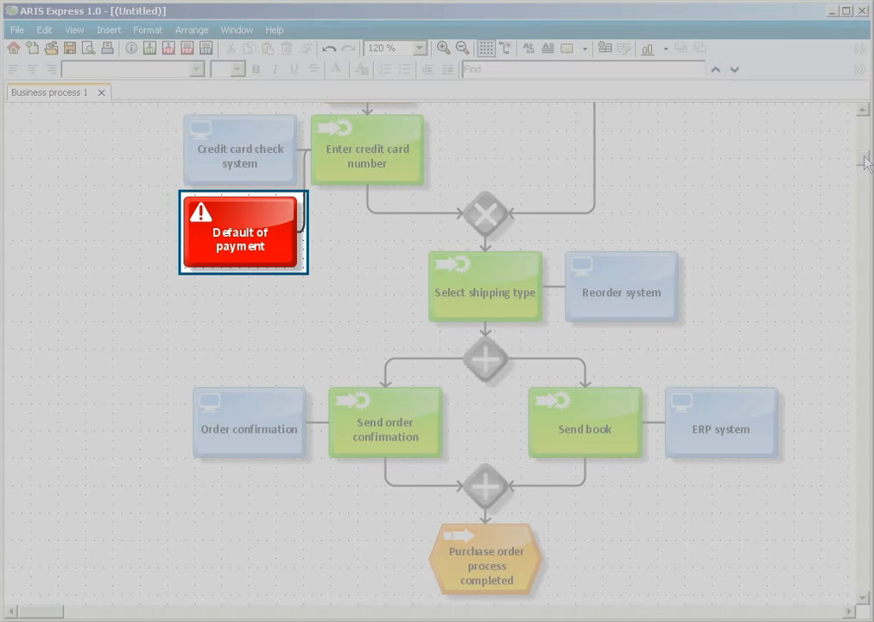
{"action": "left_click", "coordinate": [605, 346]}
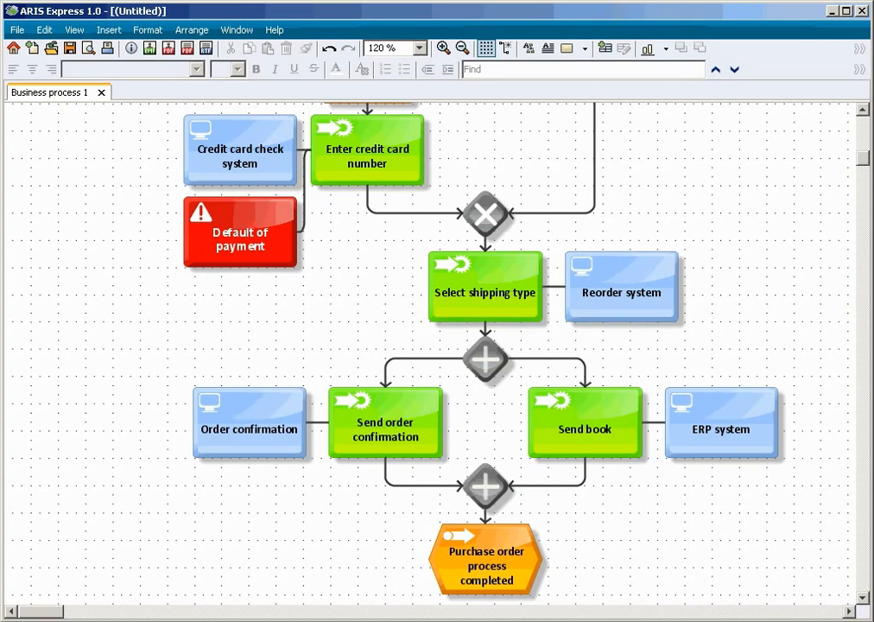
Step: Add Accounts department to Send order confirmation and Logistics to Send book as organizational units
{"action": "left_click", "coordinate": [386, 423]}
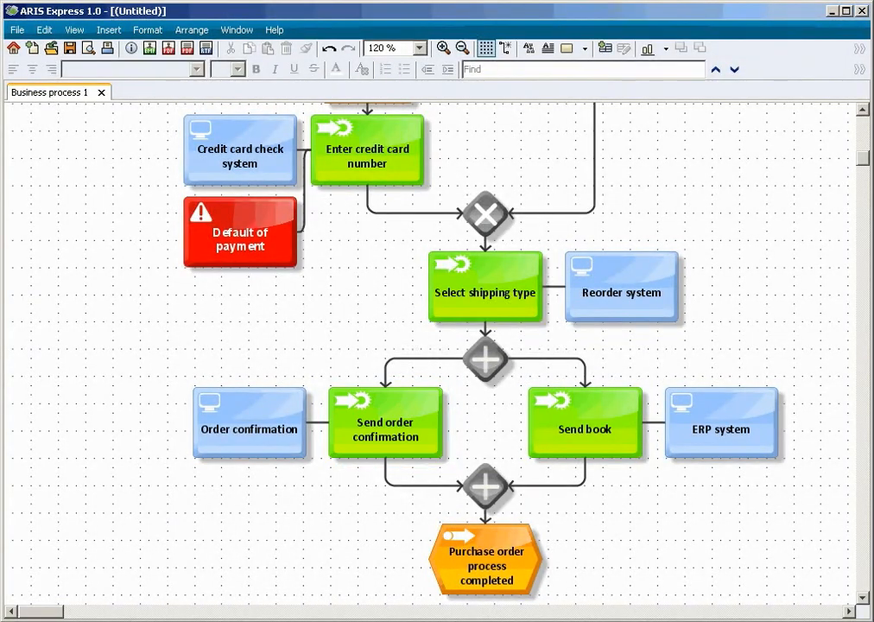
{"action": "left_click", "coordinate": [585, 428]}
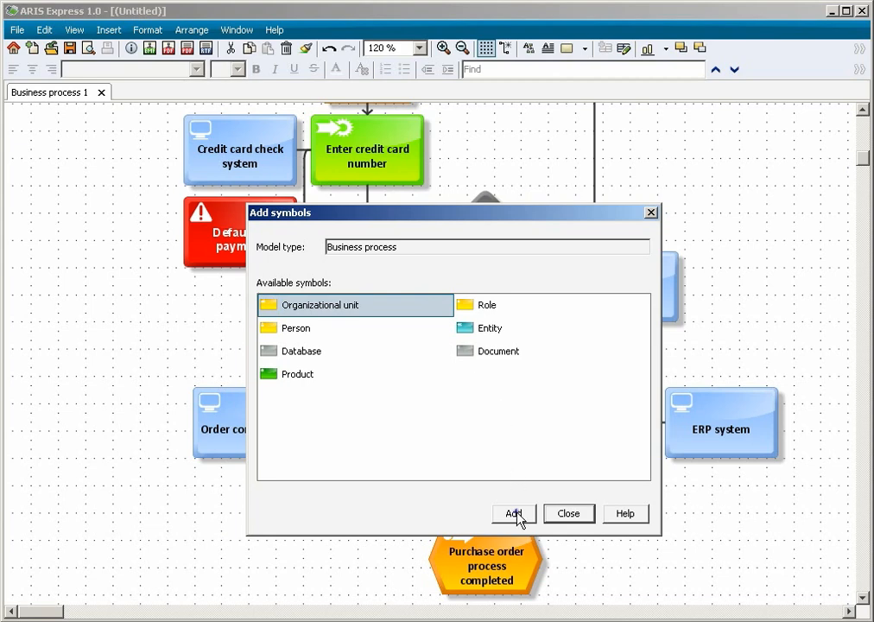
{"action": "left_click", "coordinate": [514, 513]}
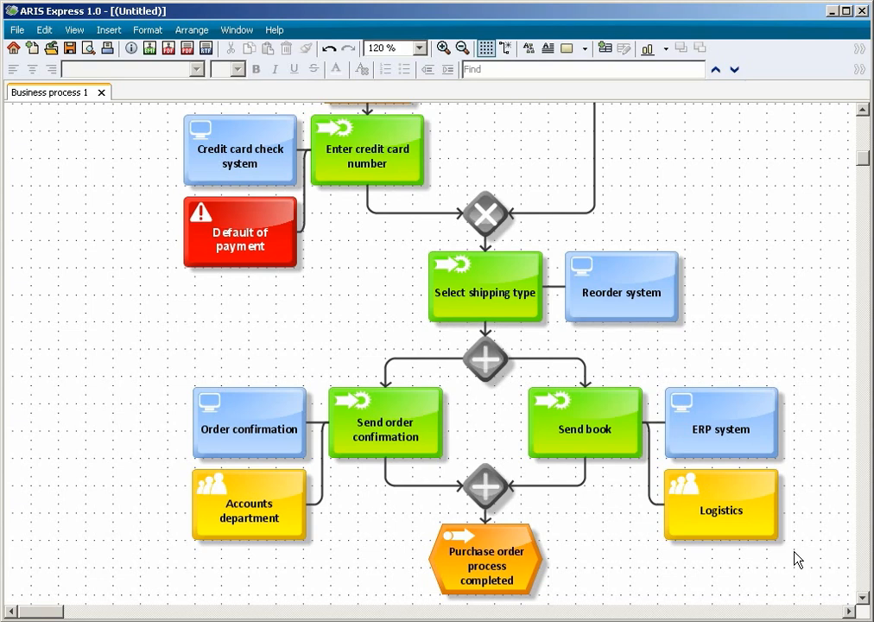
Step: Open the MyFavoriteBookExpress organizational chart.adf file in a new tab
{"action": "left_click", "coordinate": [74, 29]}
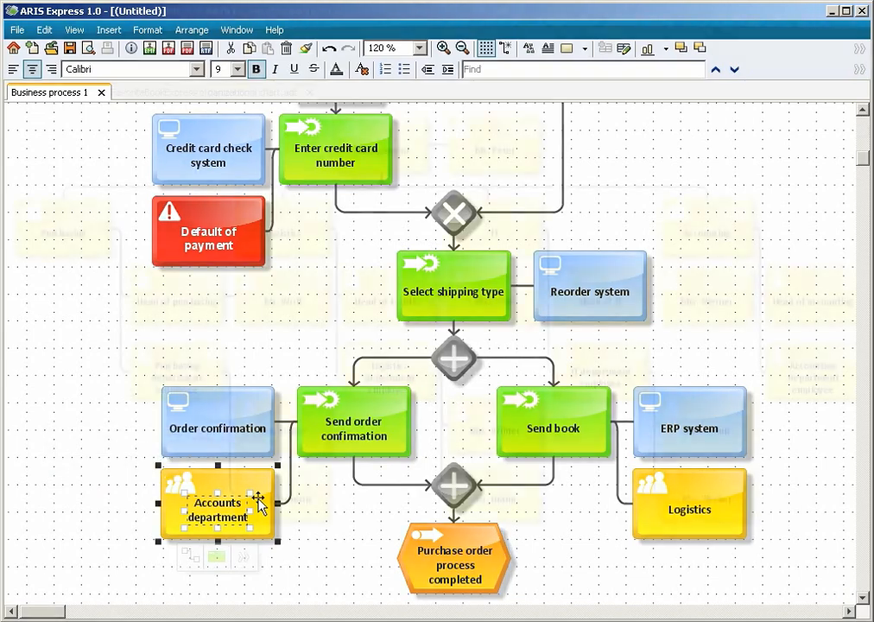
Step: Review the Management, Logistics, IT and Accounting units, then close the org chart
{"action": "left_click", "coordinate": [203, 92]}
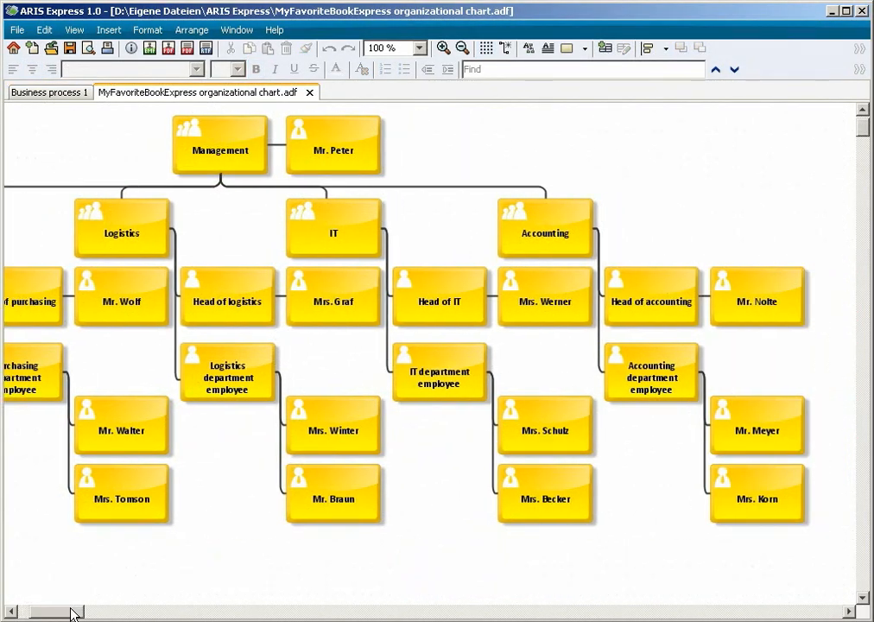
{"action": "left_click", "coordinate": [228, 378]}
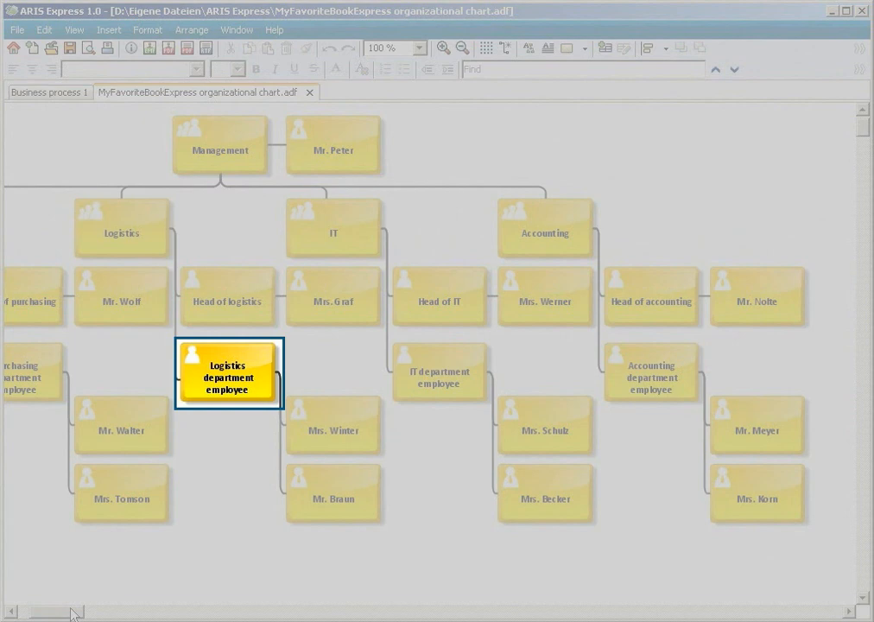
{"action": "left_click", "coordinate": [545, 228]}
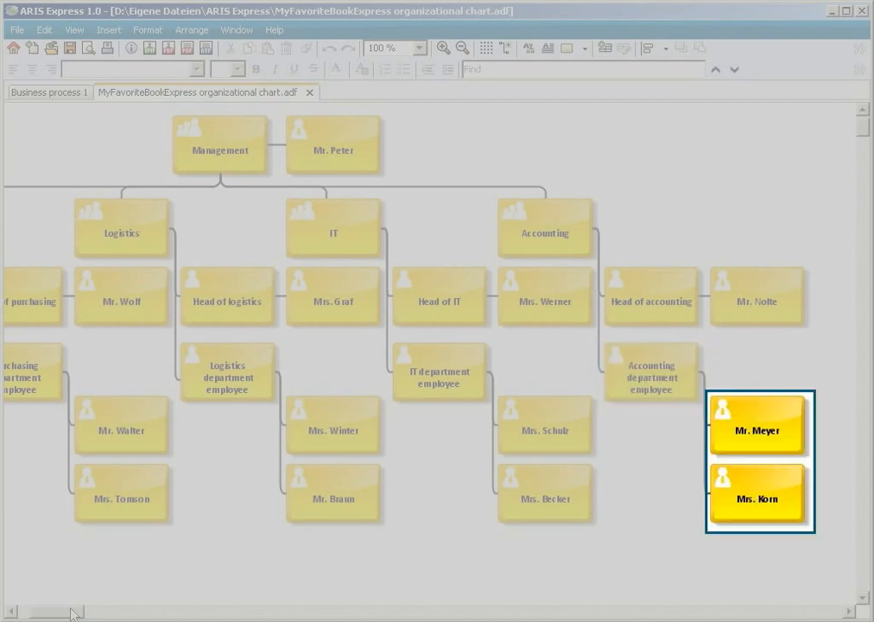
{"action": "left_click", "coordinate": [309, 92]}
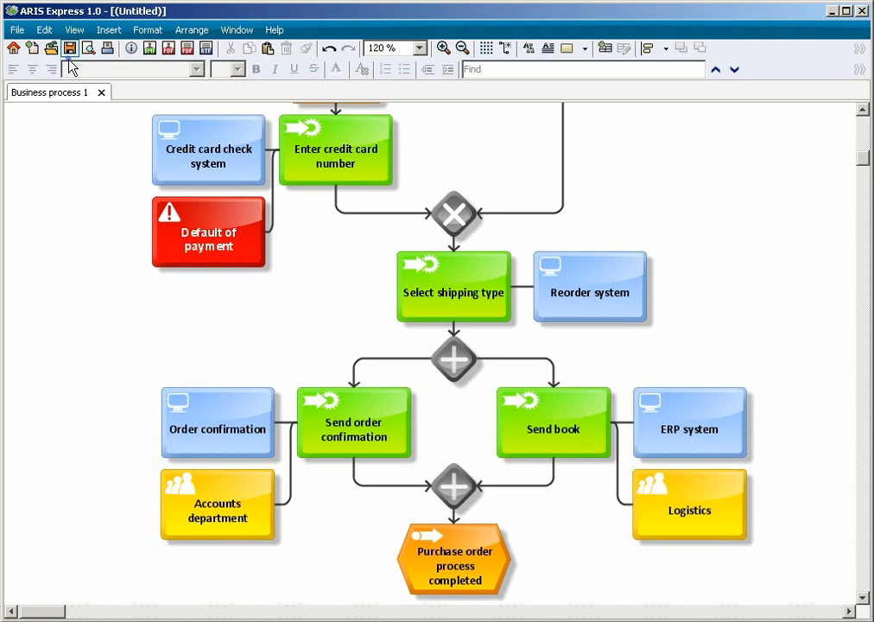
Step: Save the model as MyFavoriteBookExpress order process.adf
{"action": "left_click", "coordinate": [69, 47]}
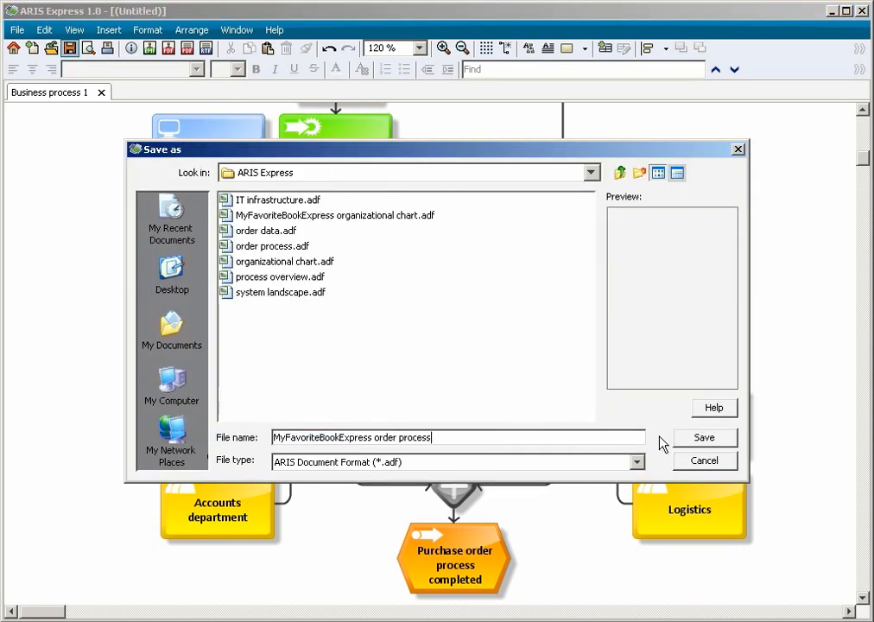
{"action": "left_click", "coordinate": [703, 437]}
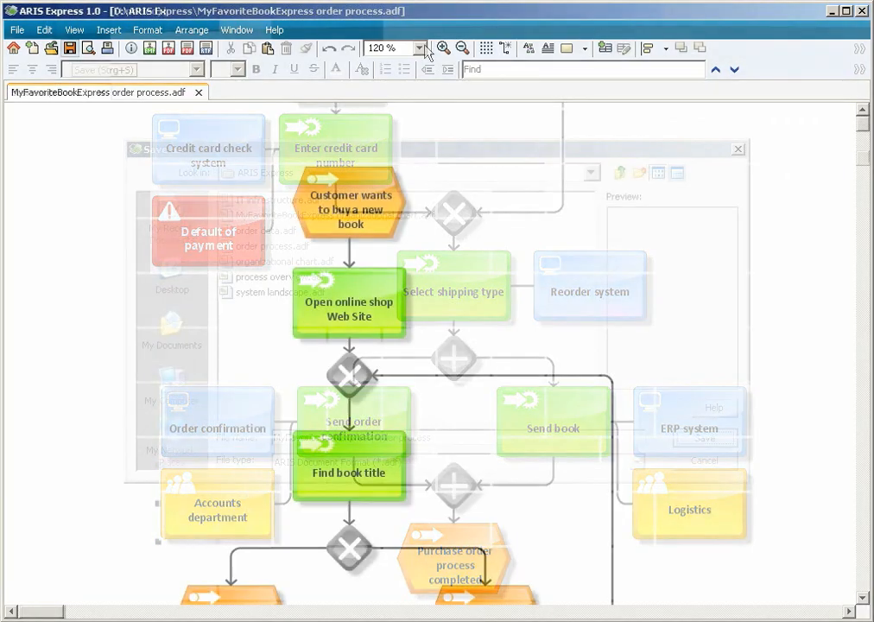
Step: Place the Name attribute on the diagram as a bold title, then hide the Attributes pane
{"action": "left_click", "coordinate": [74, 29]}
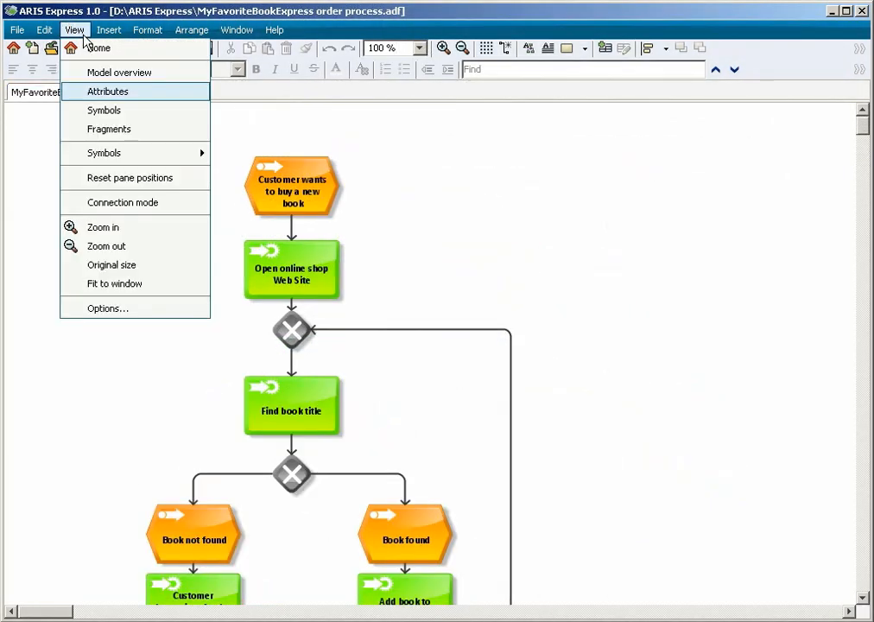
{"action": "left_click", "coordinate": [107, 92]}
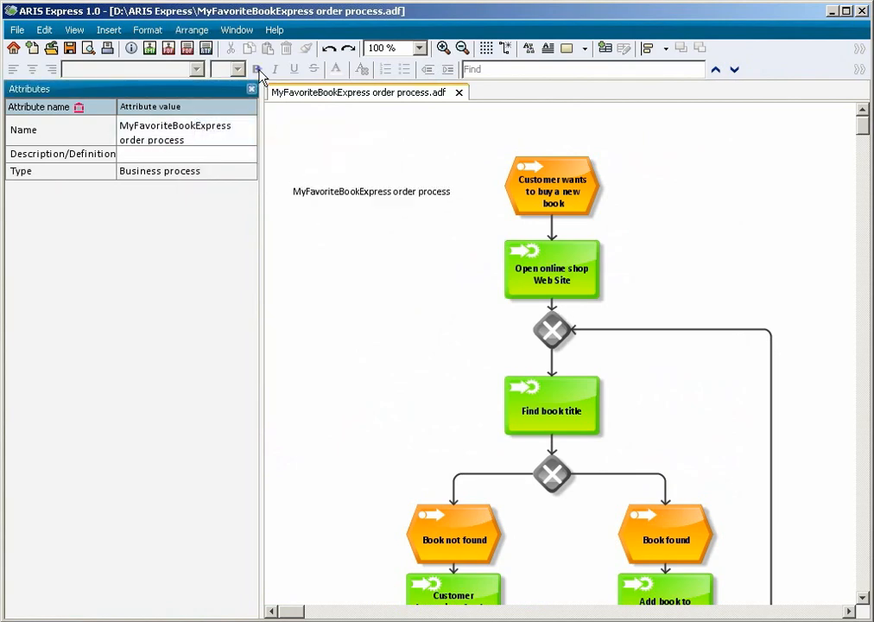
{"action": "left_click", "coordinate": [372, 191]}
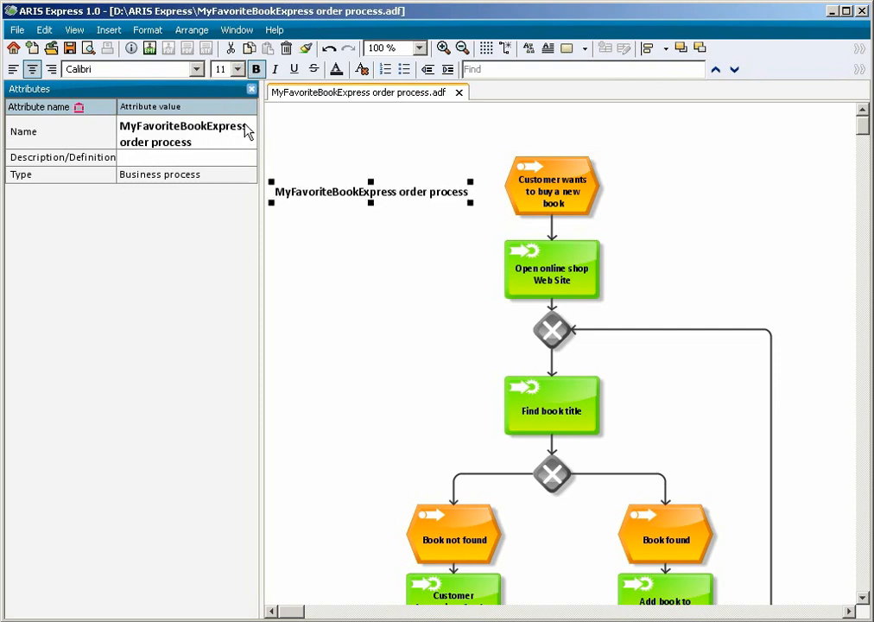
{"action": "left_click", "coordinate": [252, 89]}
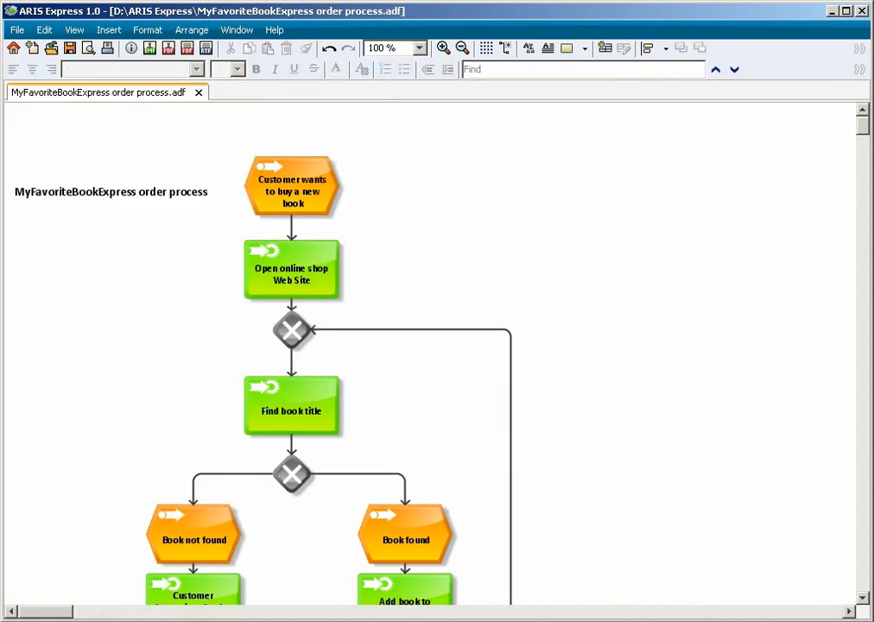